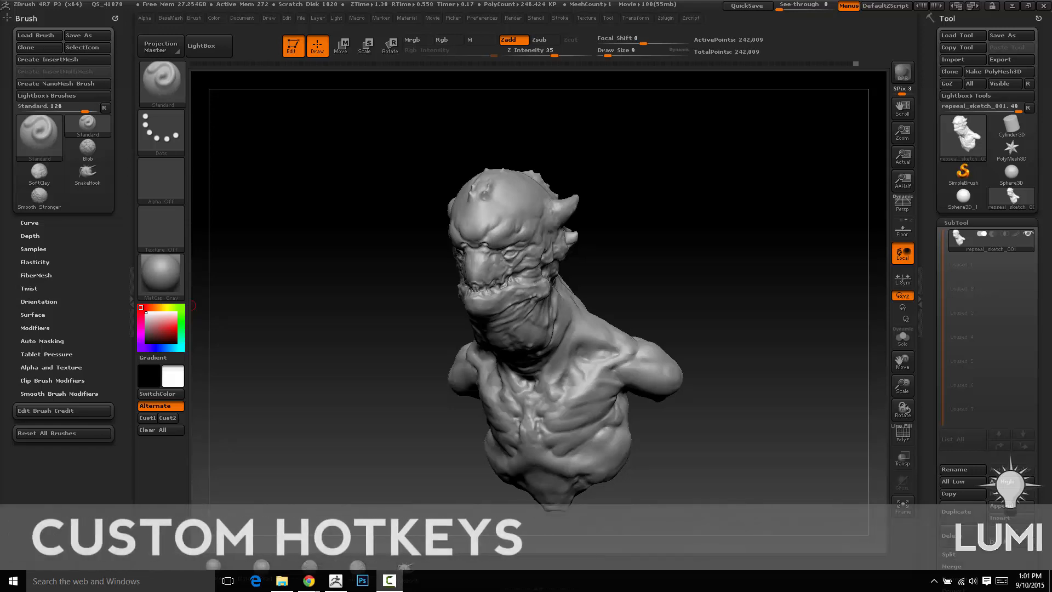
mouse_move(717, 201)
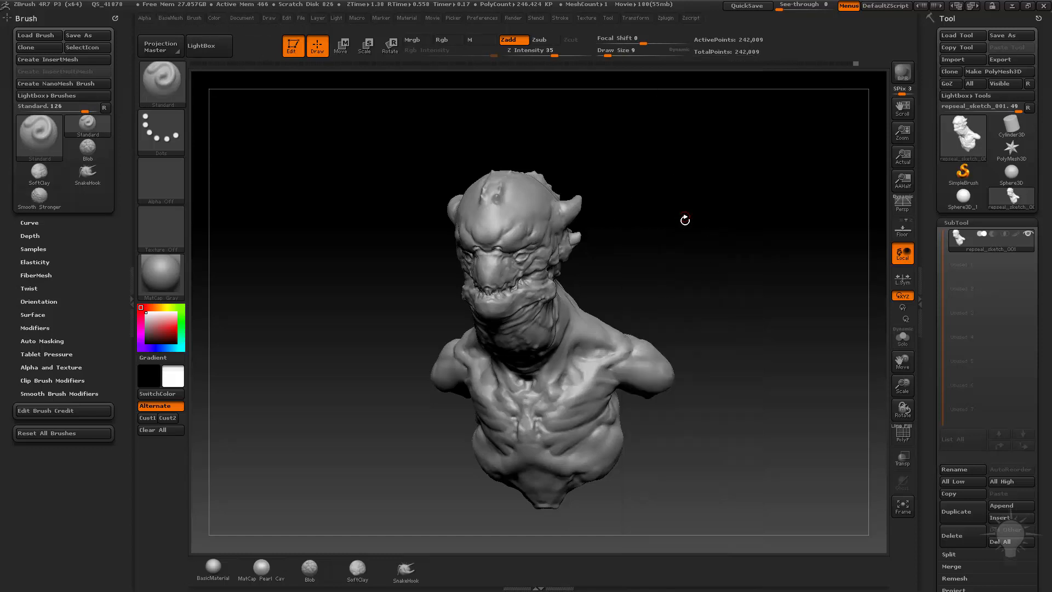
- Open the Brush palette and orbit the bust to its side and back
left_click(171, 17)
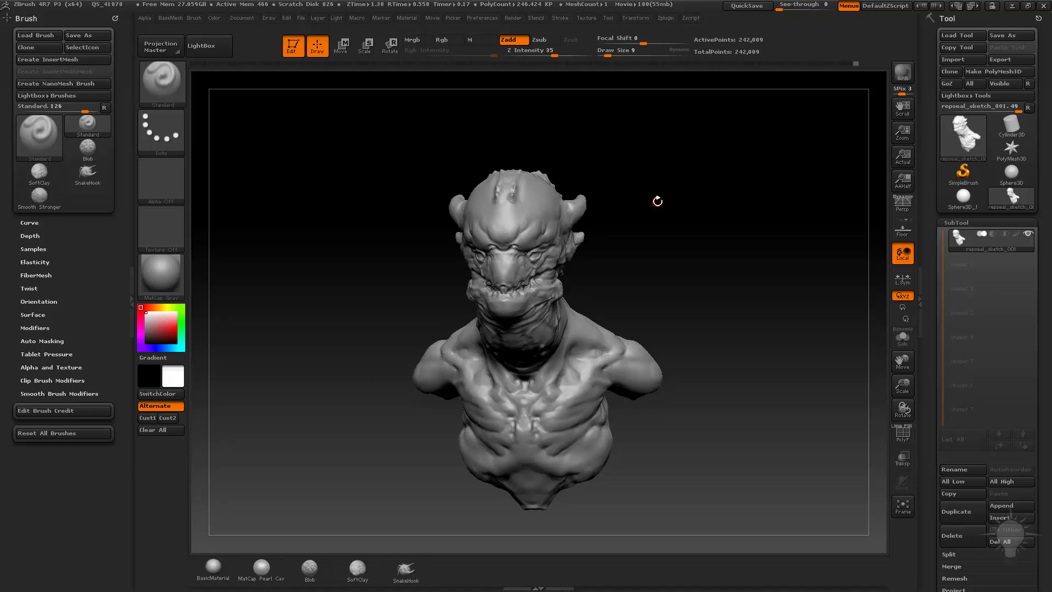
left_click_drag(657, 200, 670, 289)
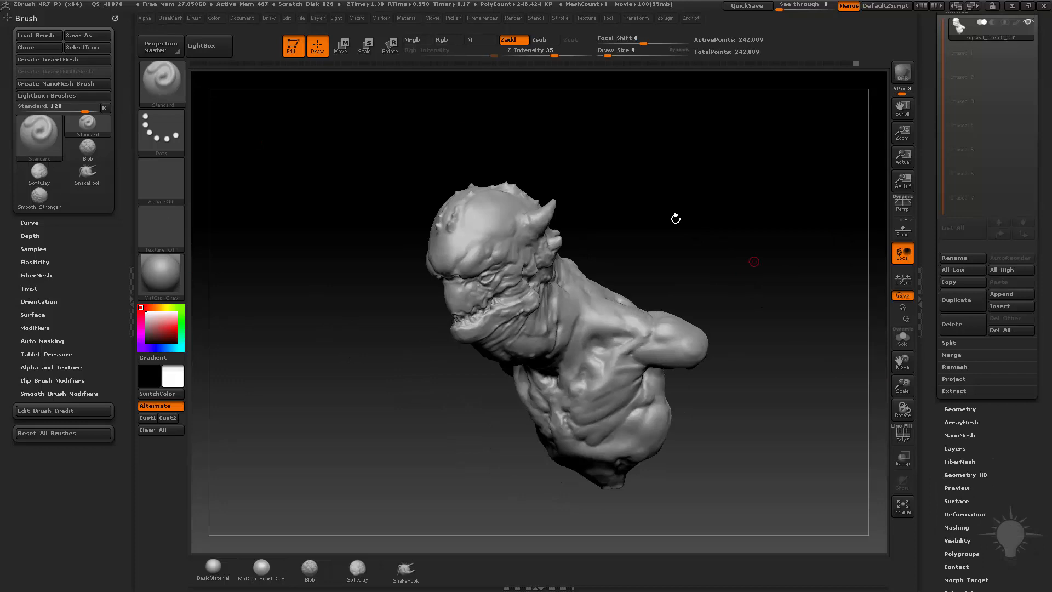
left_click_drag(676, 218, 711, 192)
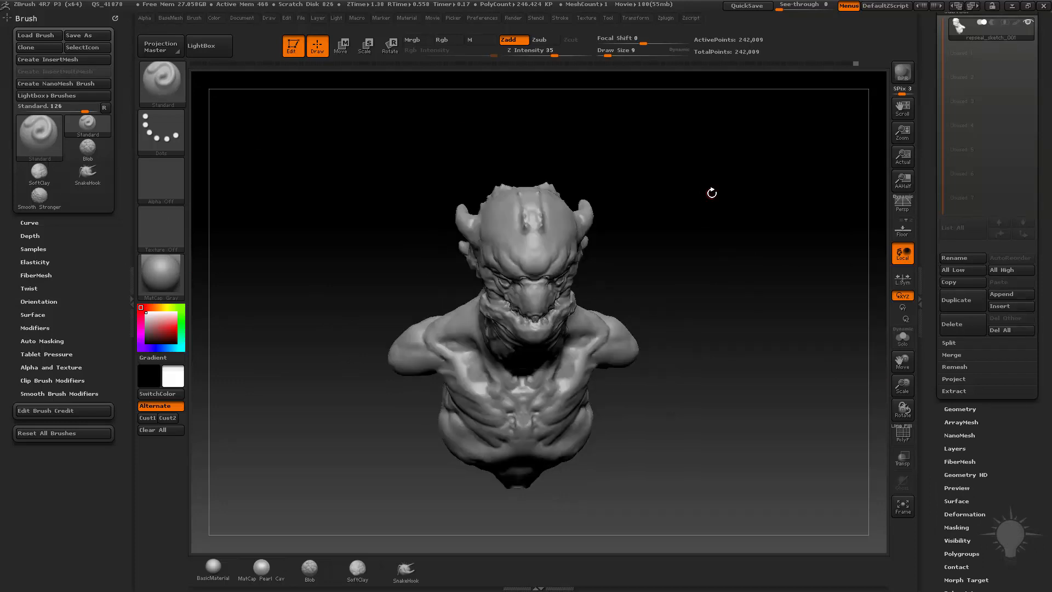
- Reopen the Brush palette for MaskLasso's hotkey, then orbit and zoom around the head
left_click(169, 17)
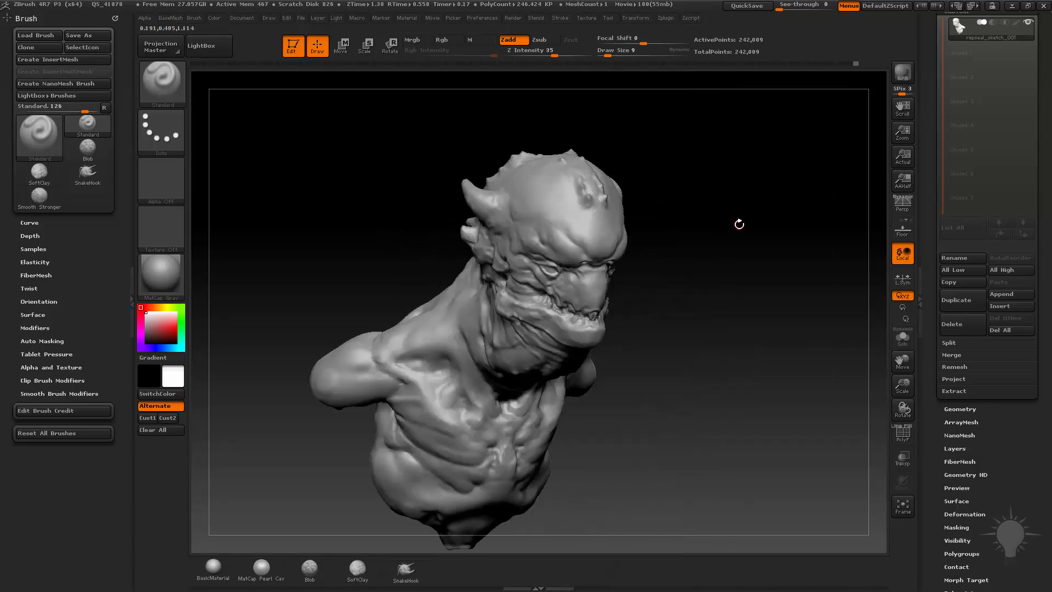
left_click_drag(739, 224, 751, 198)
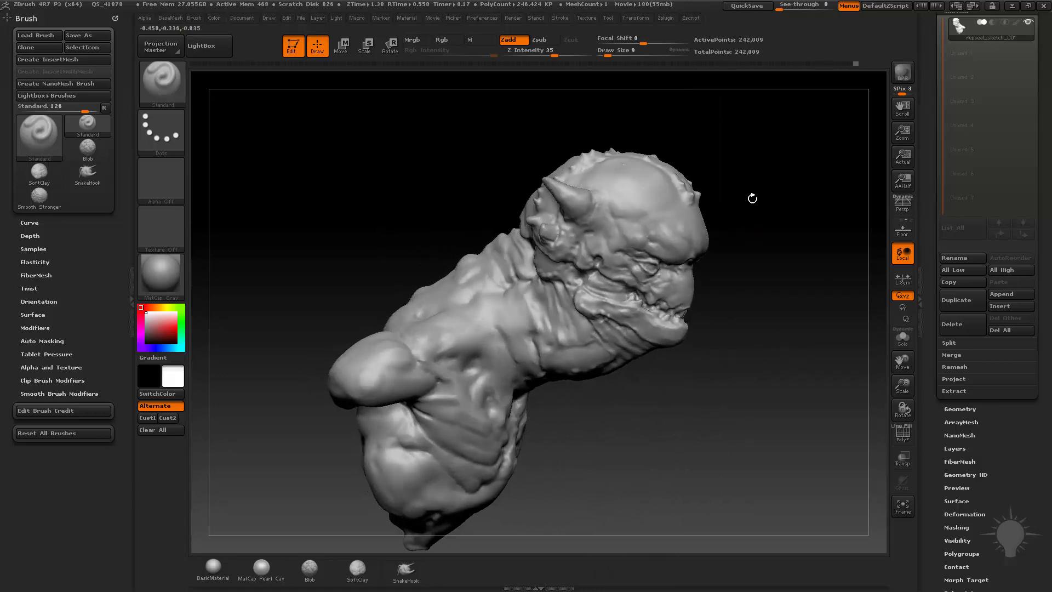
left_click_drag(753, 197, 752, 262)
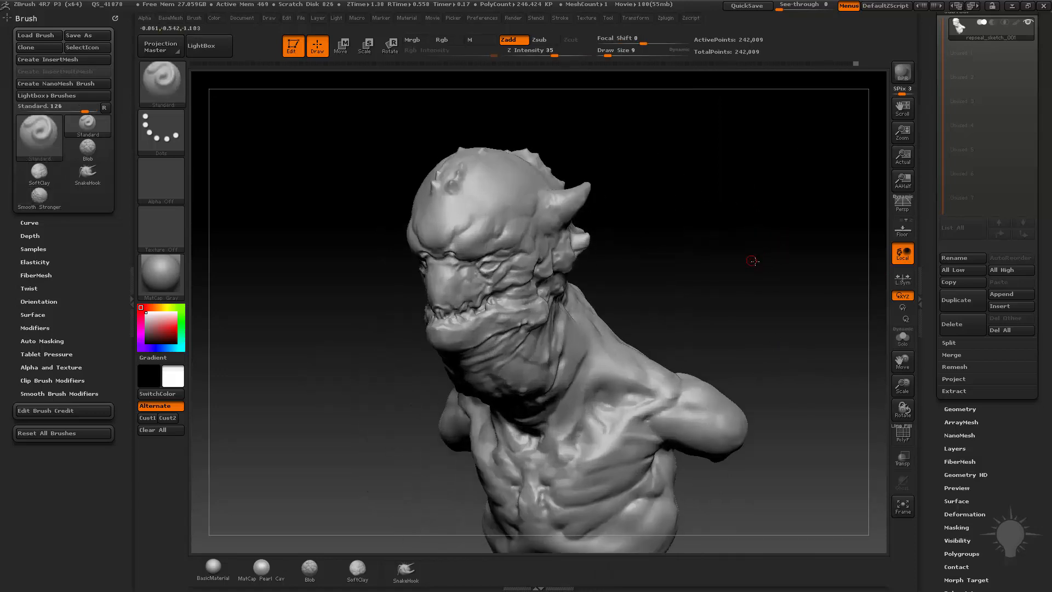
left_click_drag(751, 260, 706, 264)
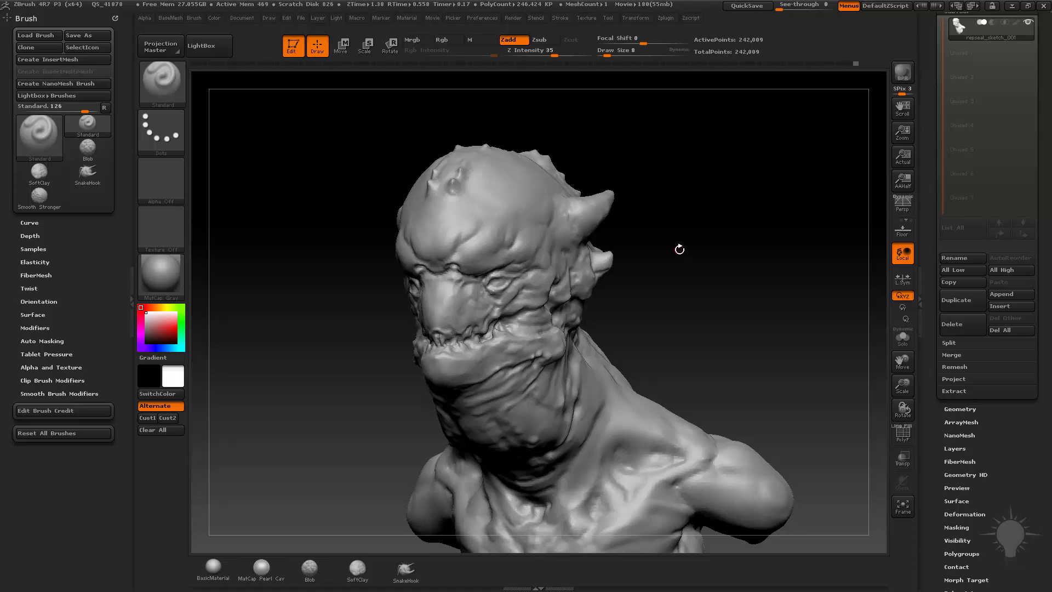
left_click_drag(679, 249, 708, 239)
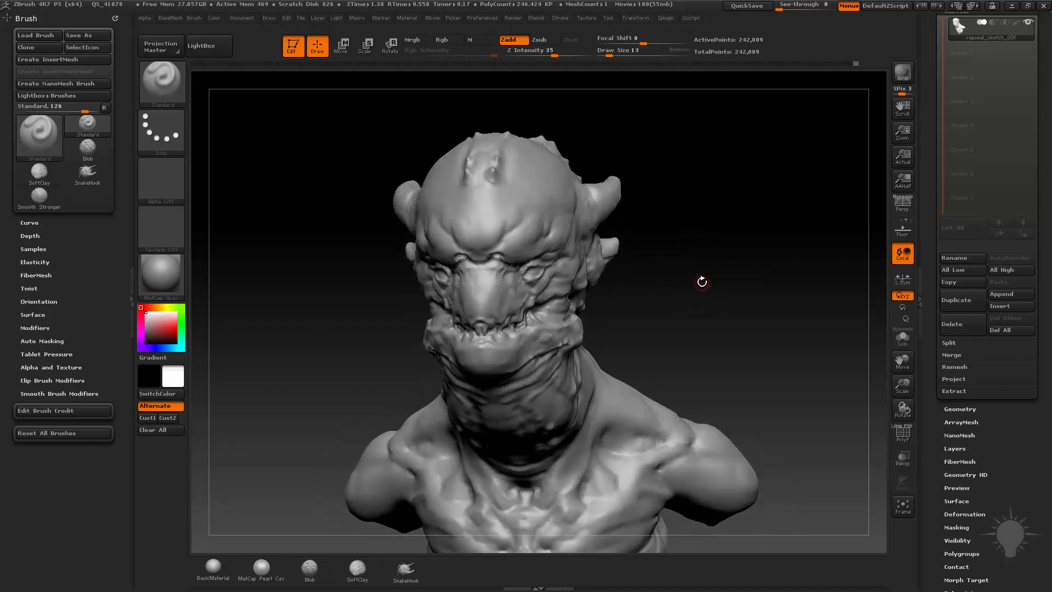
left_click_drag(702, 281, 726, 283)
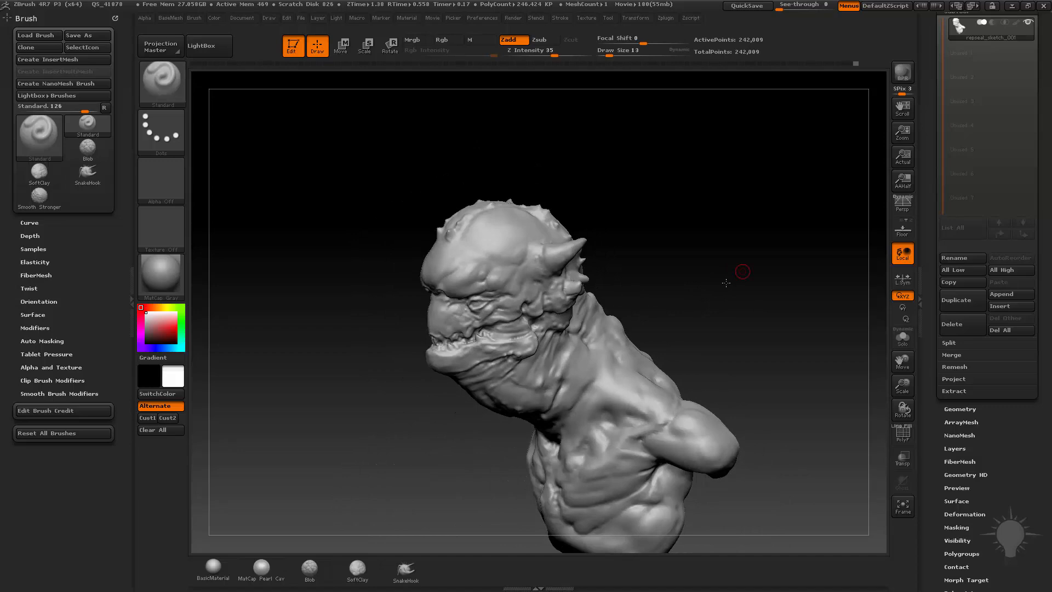
left_click_drag(742, 272, 663, 271)
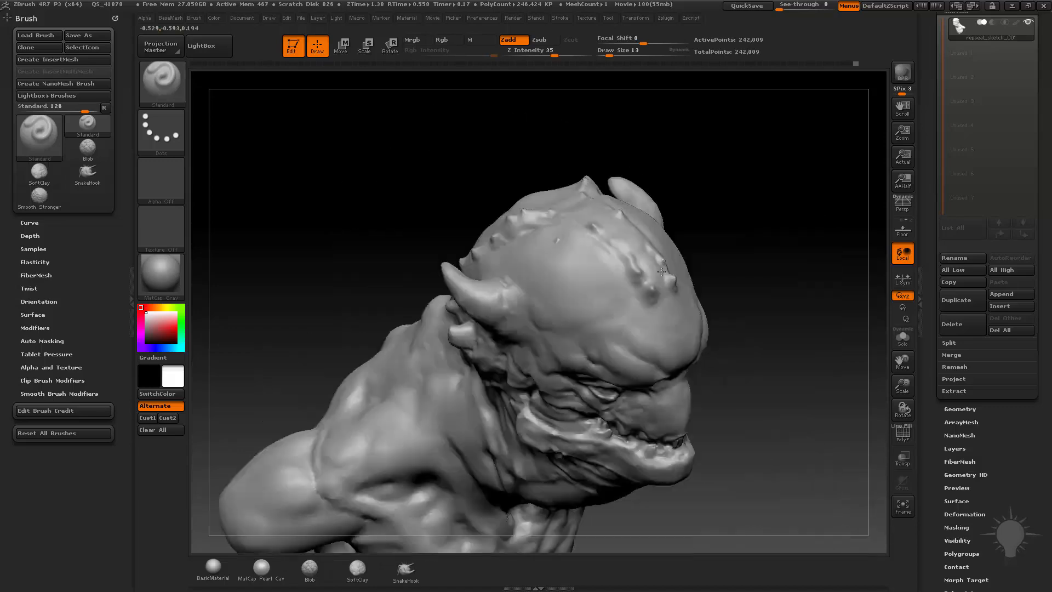
left_click_drag(661, 272, 731, 272)
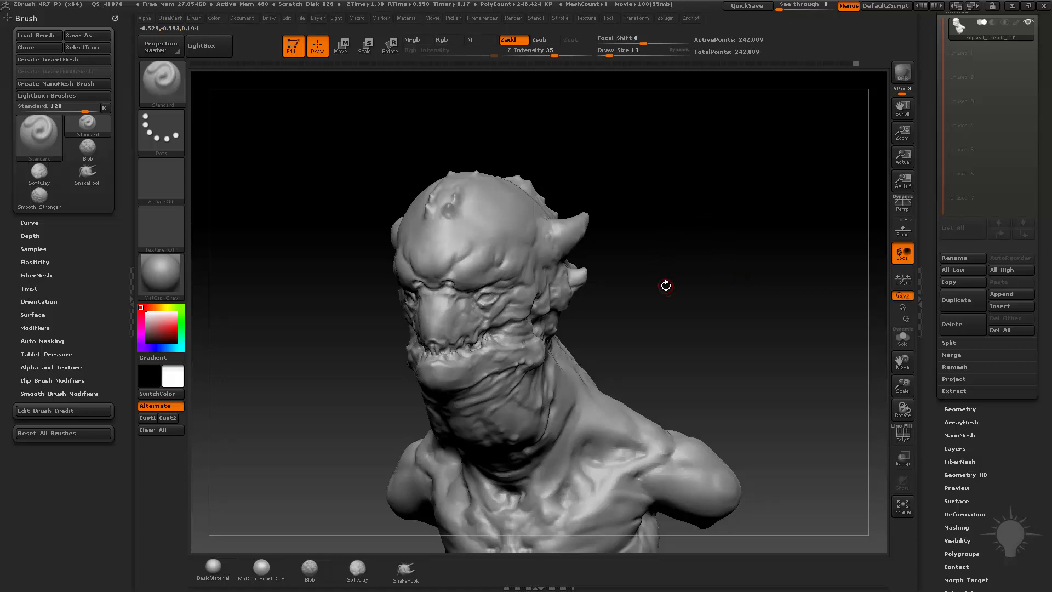
left_click_drag(666, 285, 696, 200)
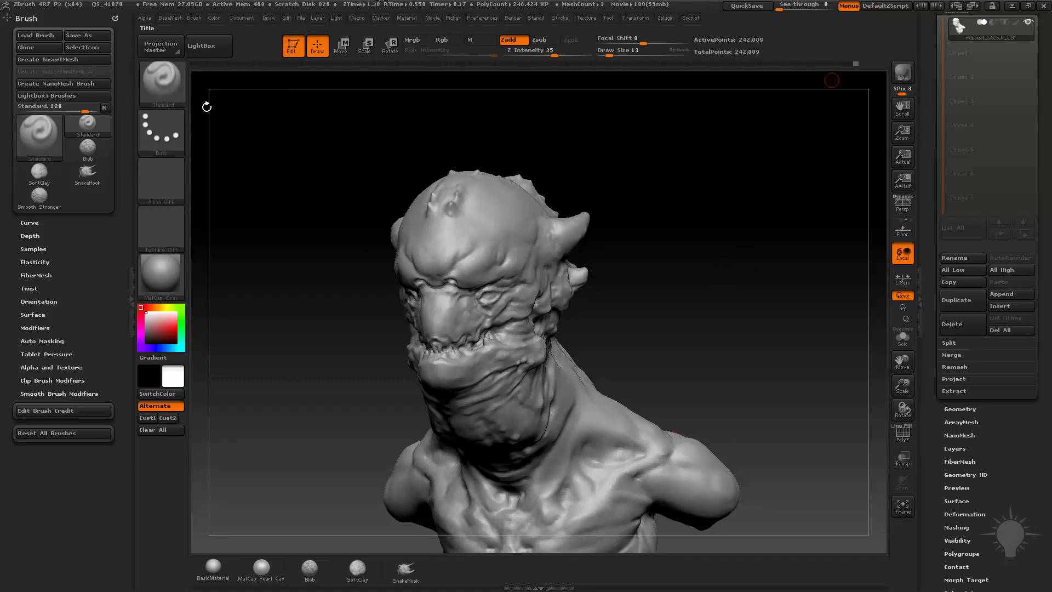
mouse_move(254, 151)
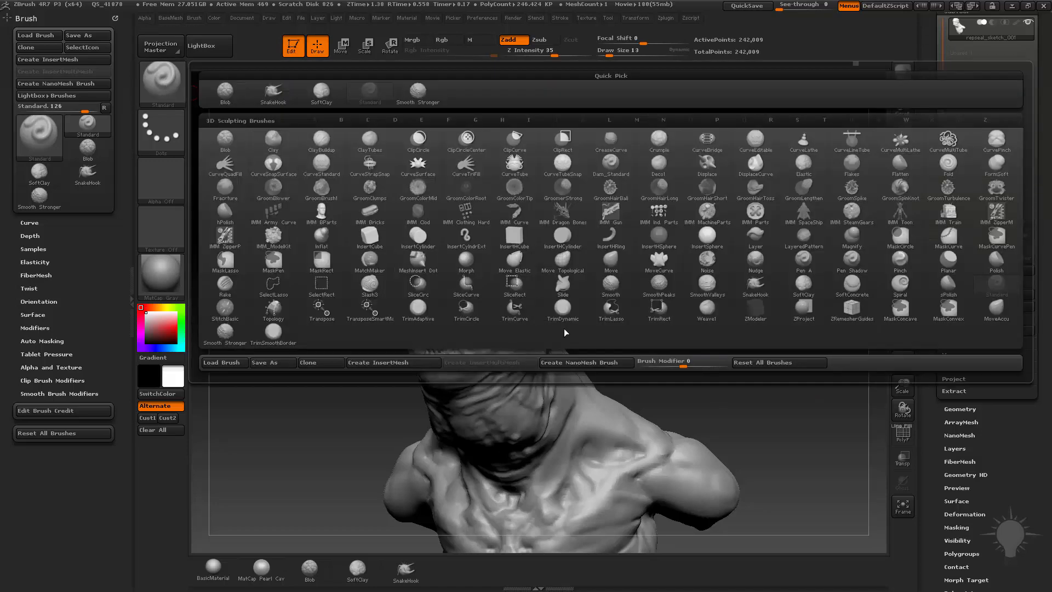
mouse_move(841, 341)
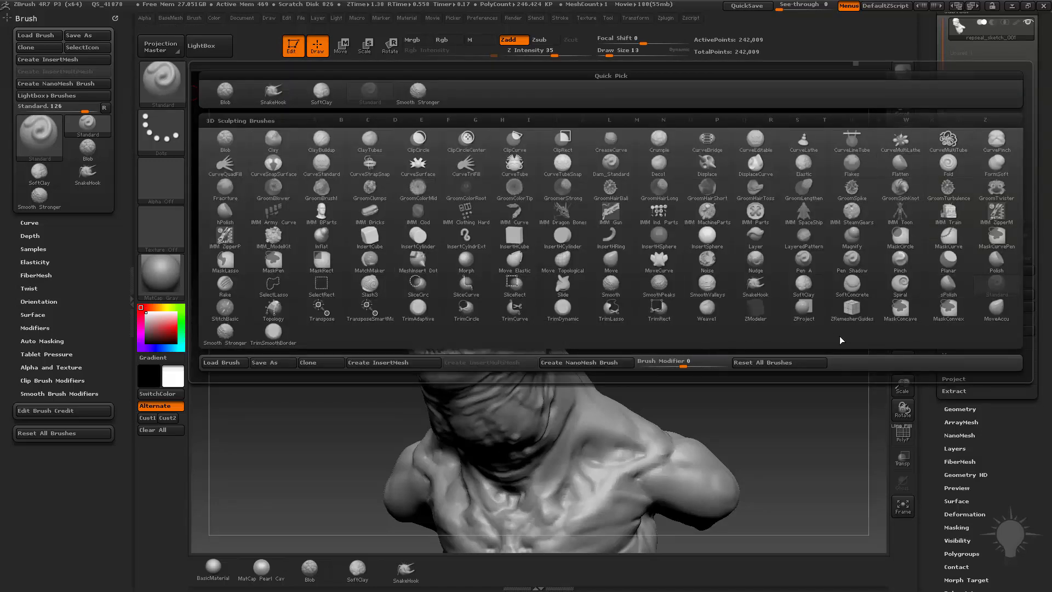
mouse_move(514, 190)
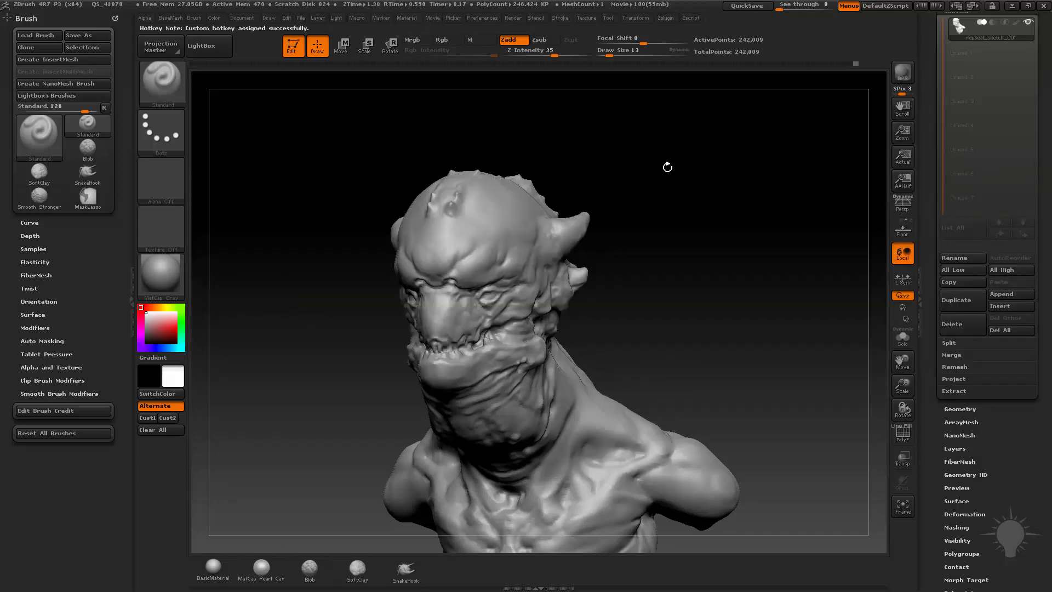
- Hotkey the TrimDynamic brush, dismiss the Dynamic Draw Size note, and pick the next brush
left_click_drag(668, 166, 675, 186)
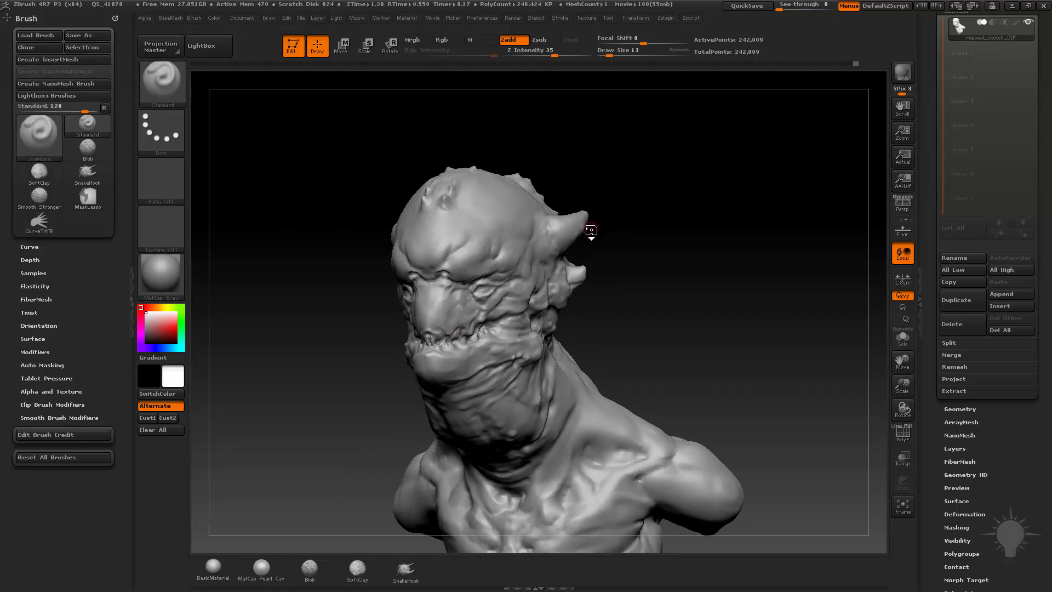
left_click(88, 221)
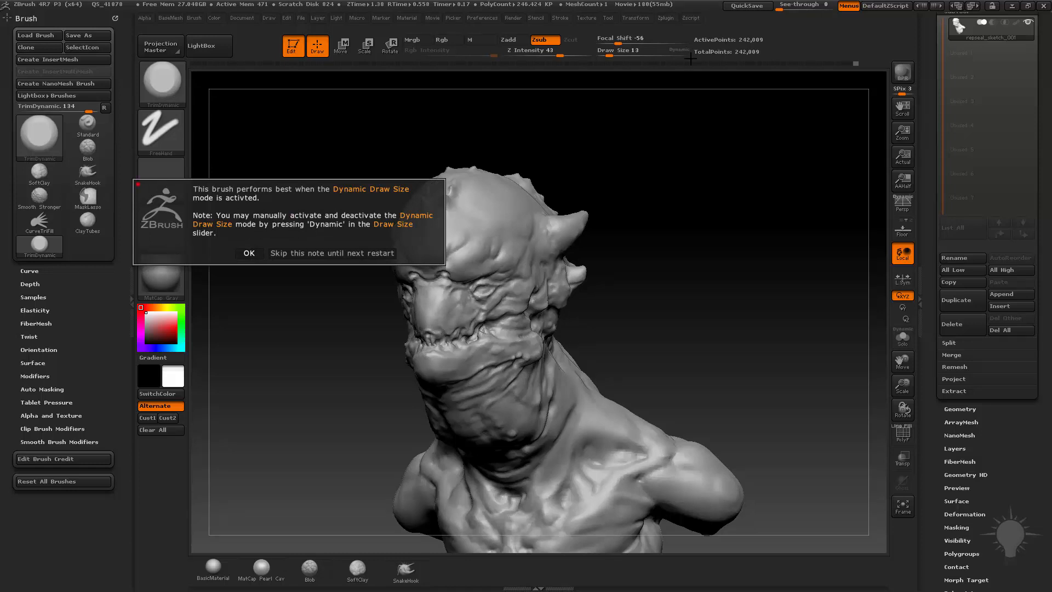
left_click(248, 253)
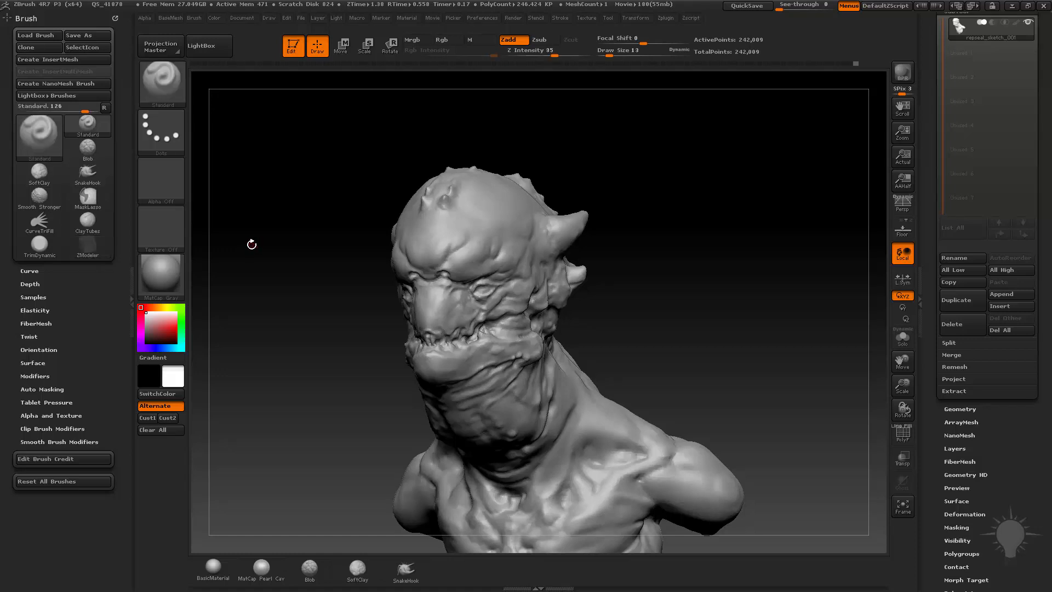
left_click(39, 137)
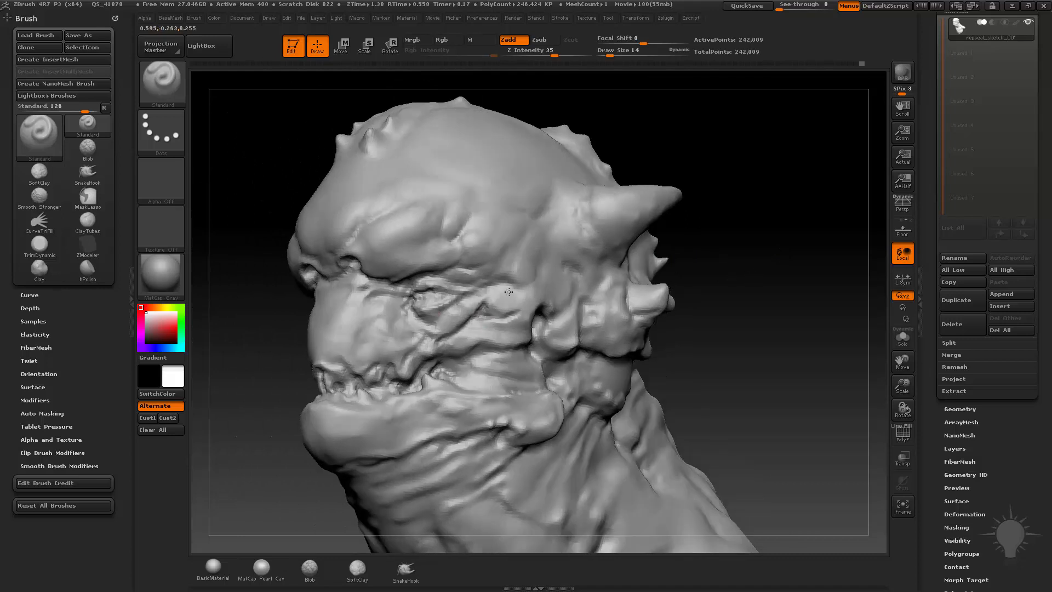
- Test a stroke on the face, then orbit the bust through profile and three-quarter views to front
left_click_drag(506, 292, 506, 272)
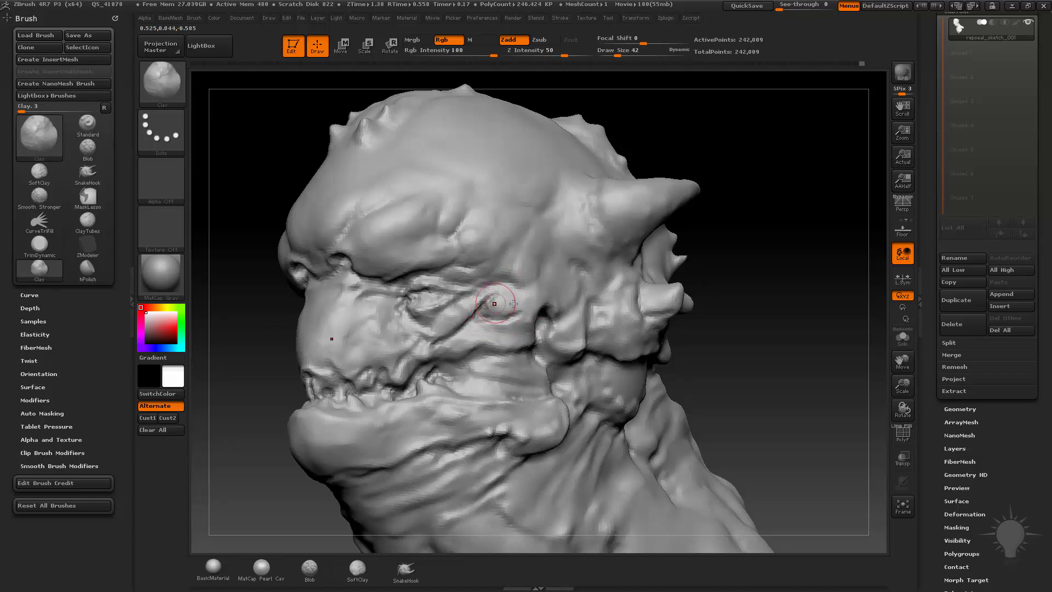
left_click_drag(494, 303, 482, 330)
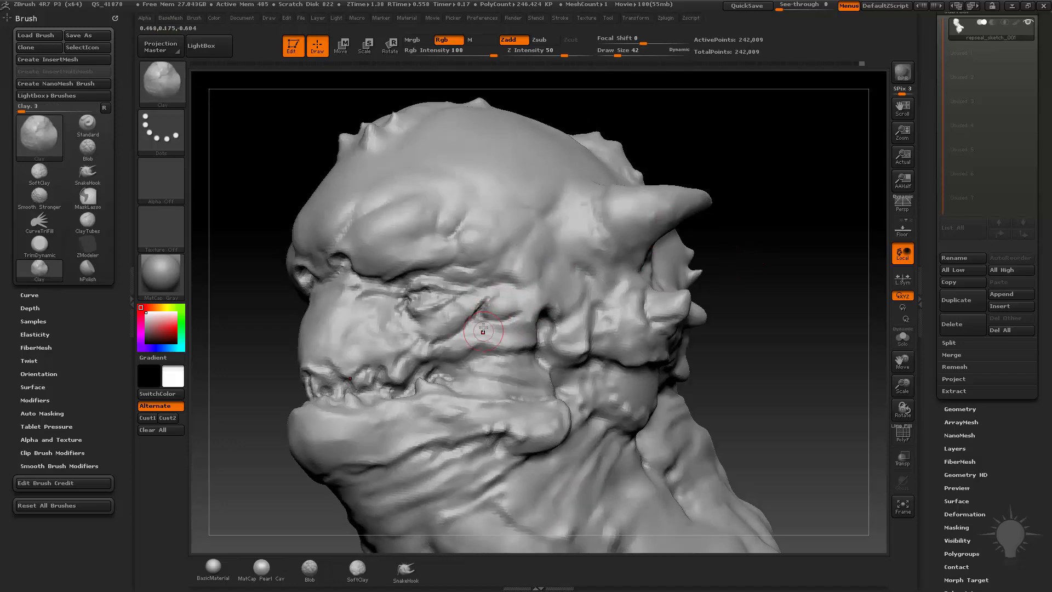
left_click_drag(481, 332, 702, 252)
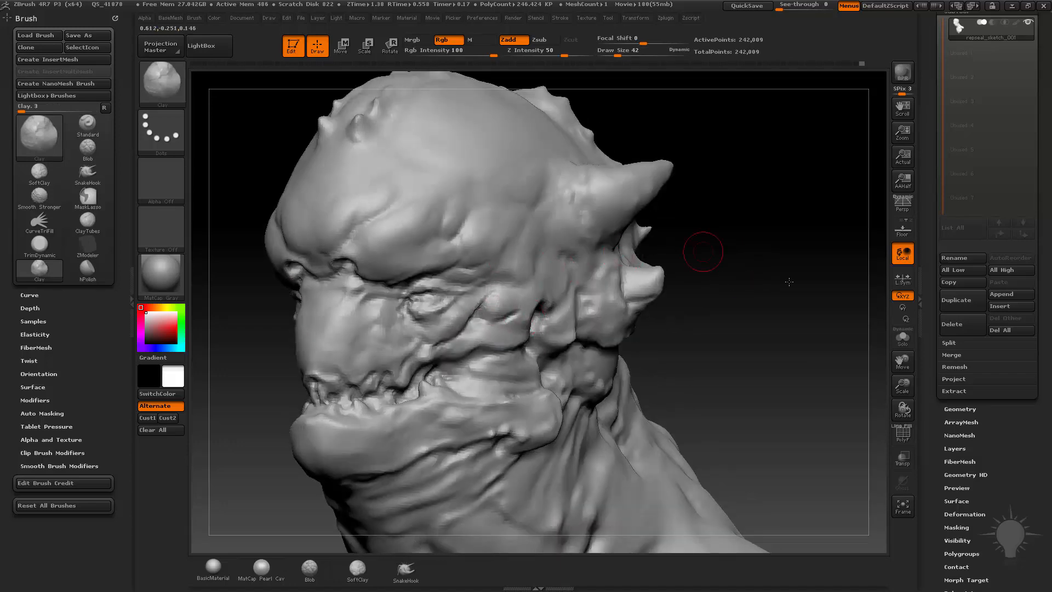
left_click_drag(702, 252, 746, 260)
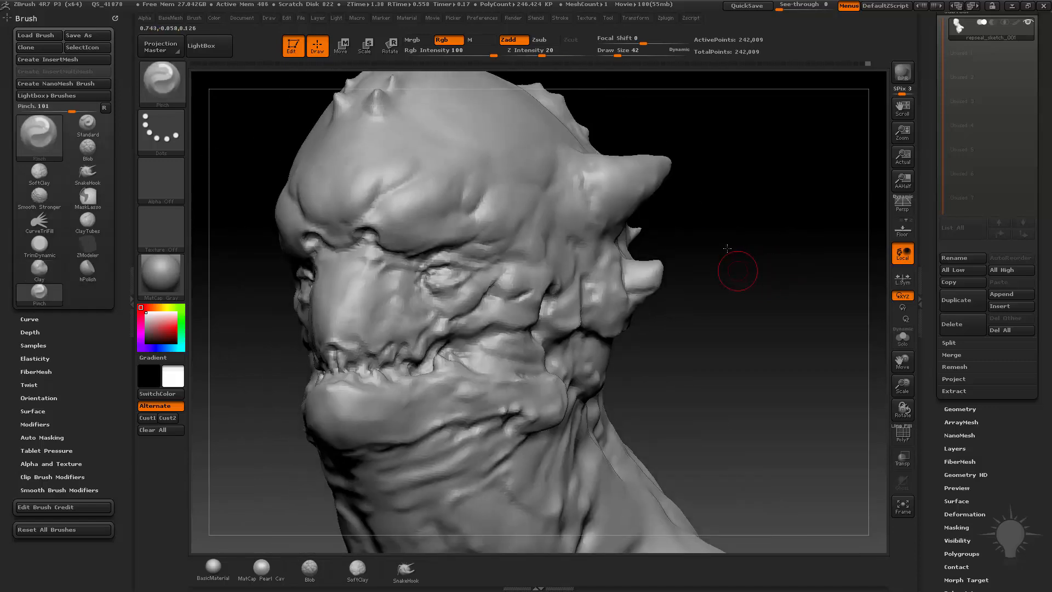
left_click_drag(728, 248, 674, 290)
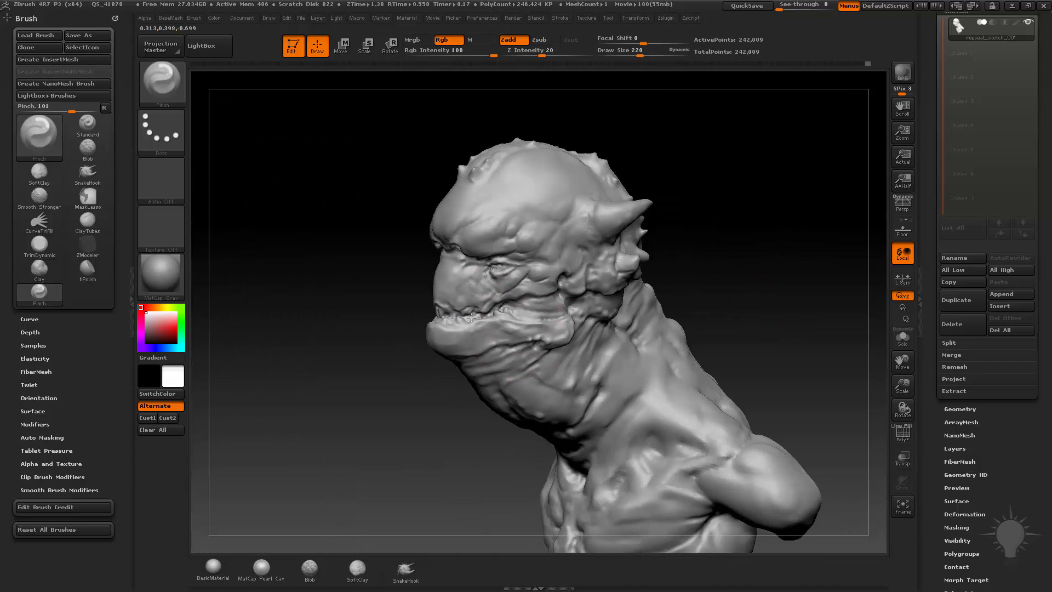
left_click_drag(470, 315, 786, 239)
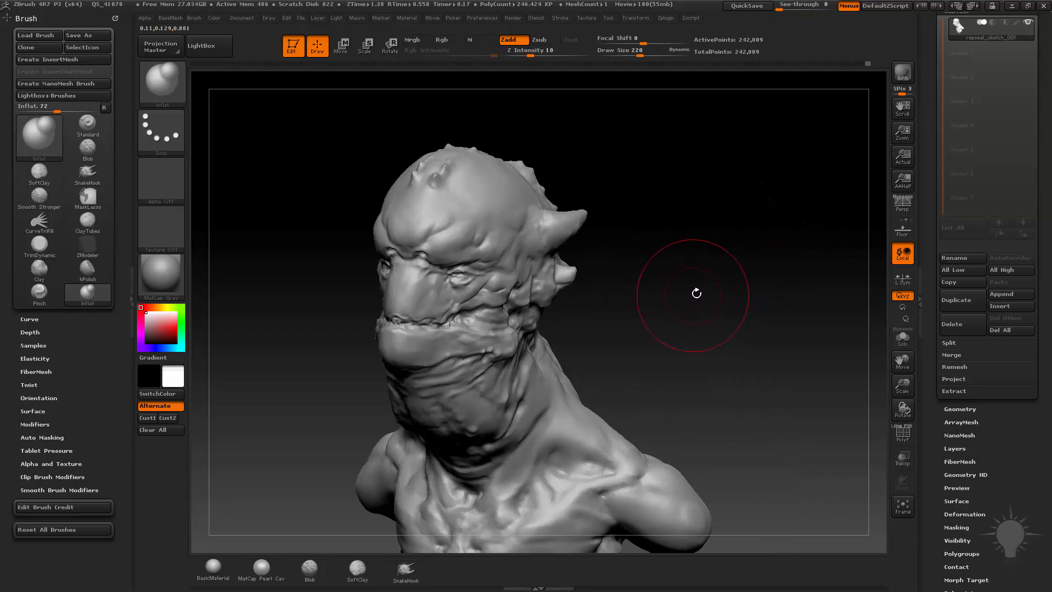
left_click_drag(696, 294, 621, 220)
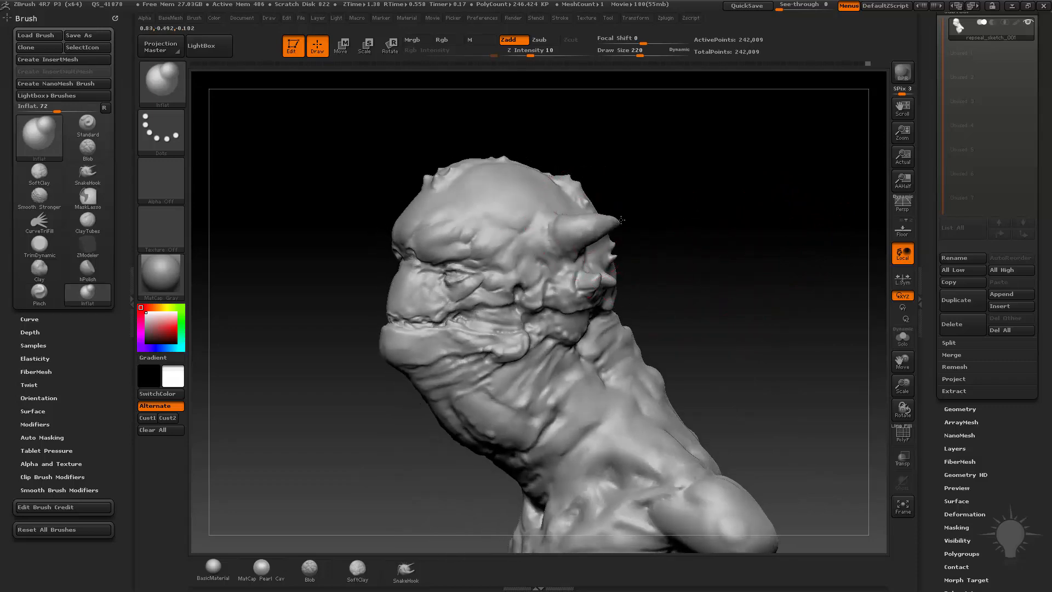
left_click_drag(620, 221, 736, 290)
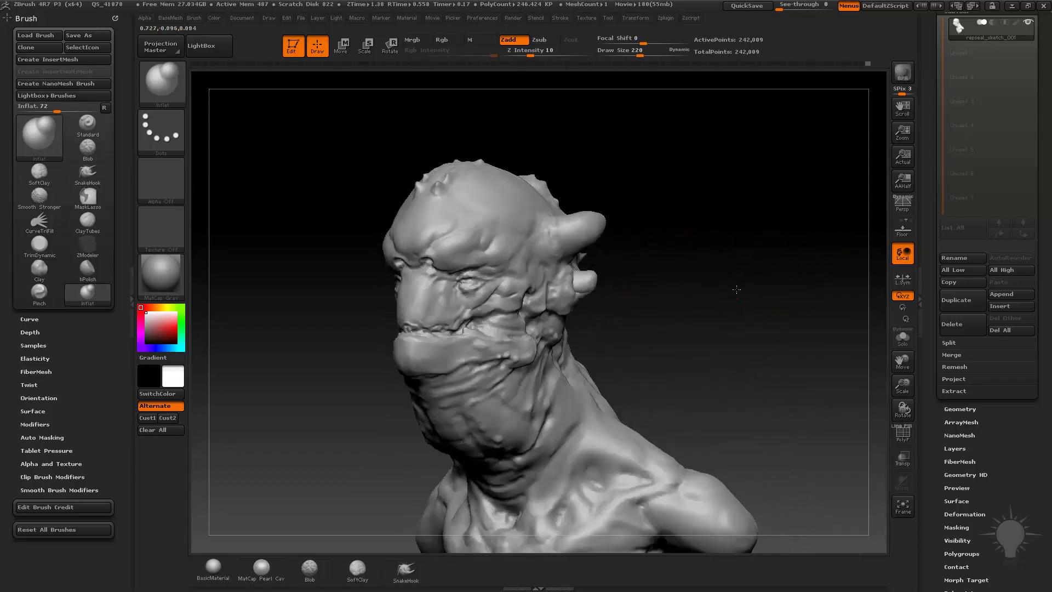
left_click_drag(736, 289, 746, 227)
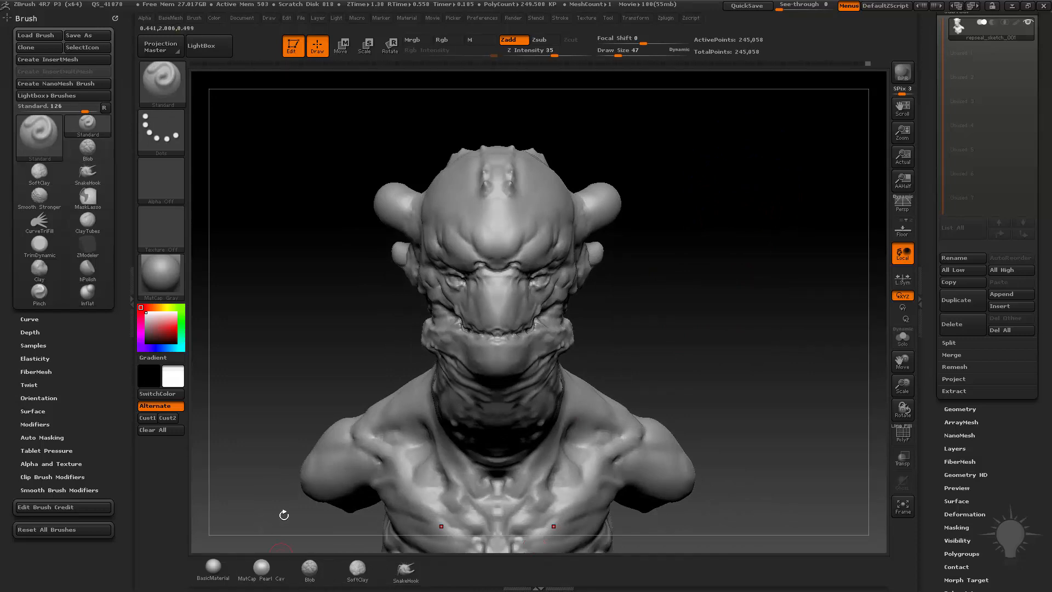
- Pick Standard, look over the Blob and SoftClay shelf brushes, and straighten the bust
left_click(86, 144)
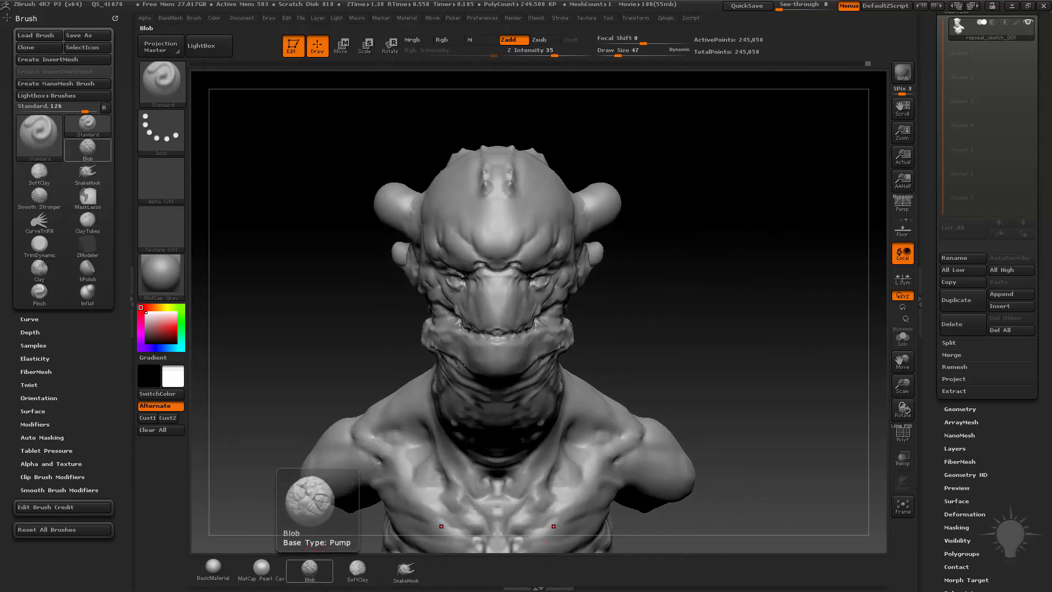
left_click(357, 567)
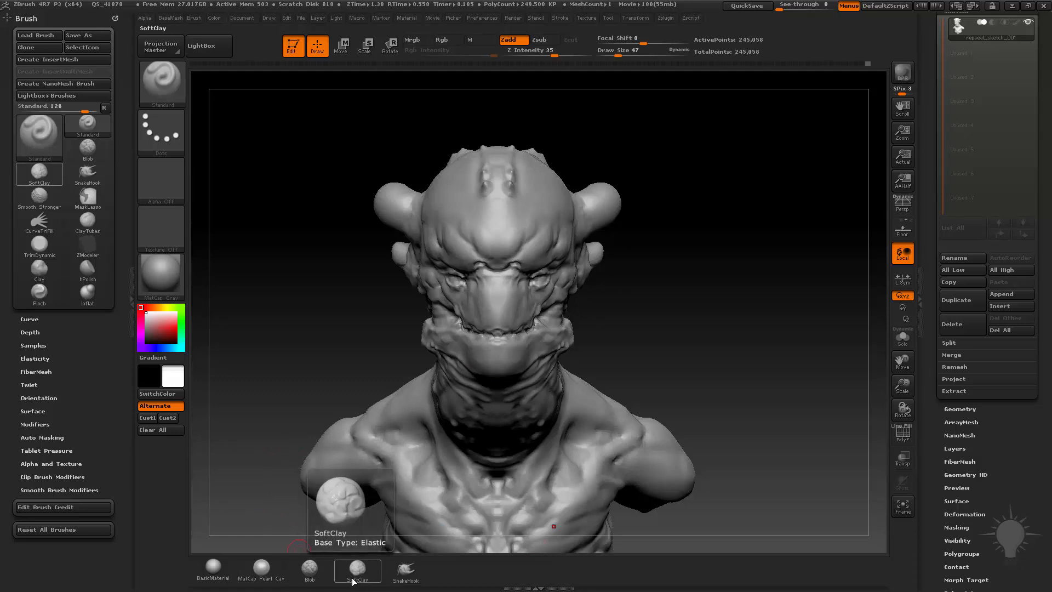
left_click(309, 570)
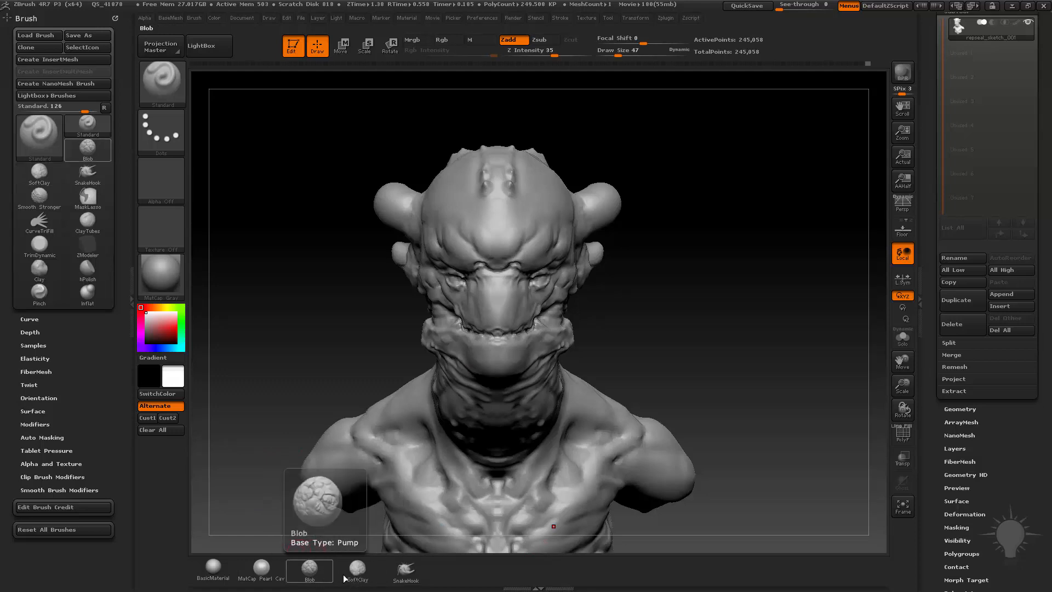
left_click(404, 568)
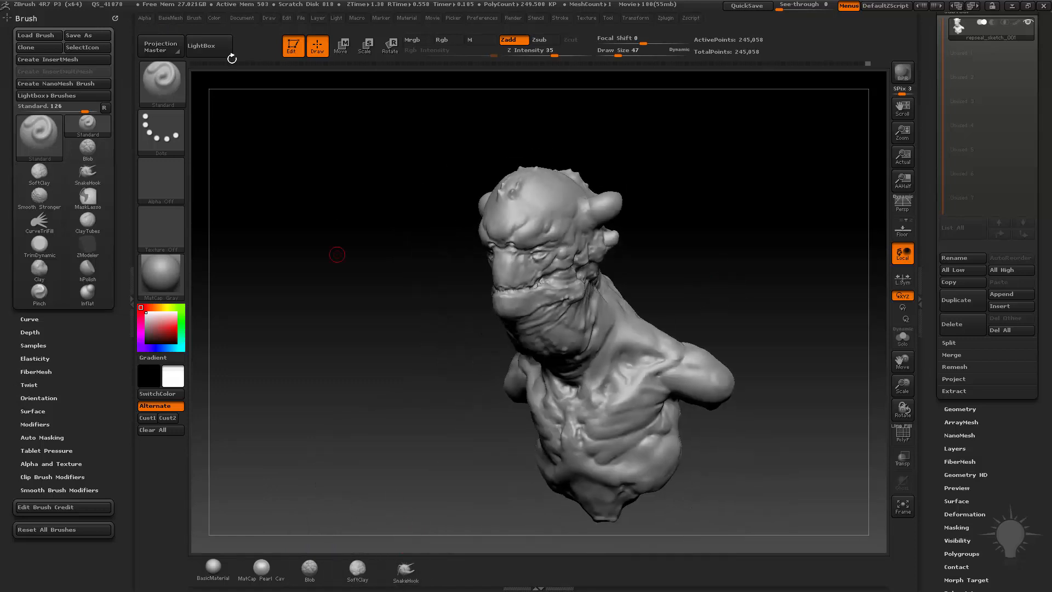
left_click_drag(337, 254, 695, 229)
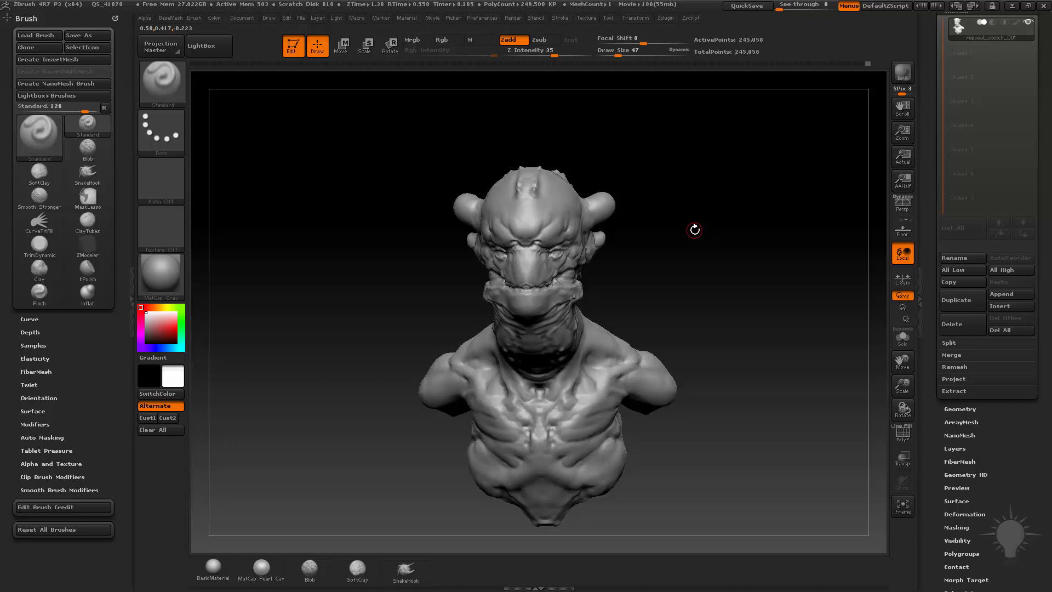
mouse_move(444, 105)
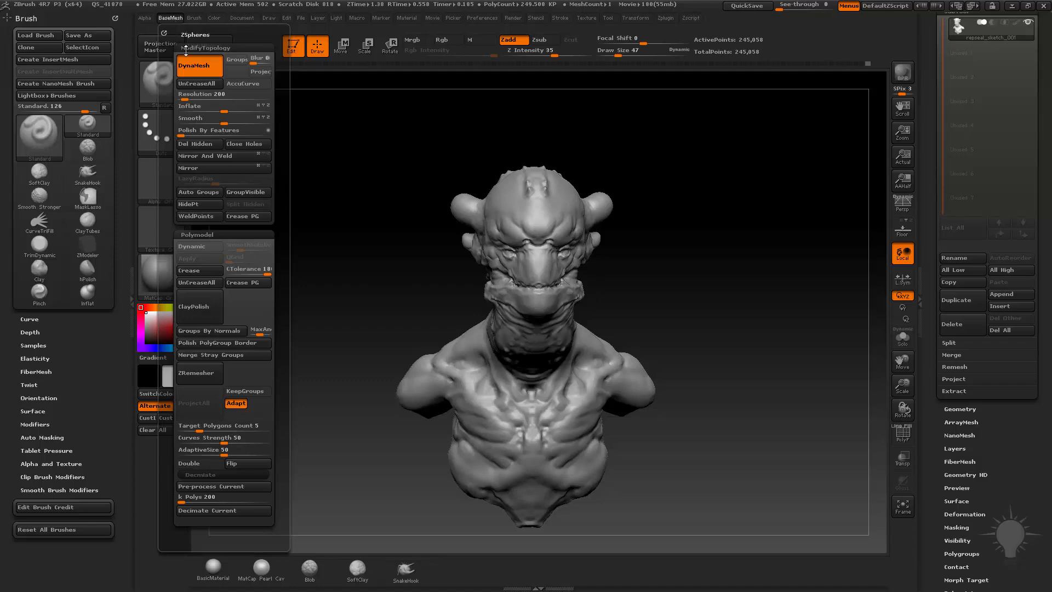
- Assign a key to the geometry menu, confirm overwriting its old assignment, and summon the menu
left_click(608, 17)
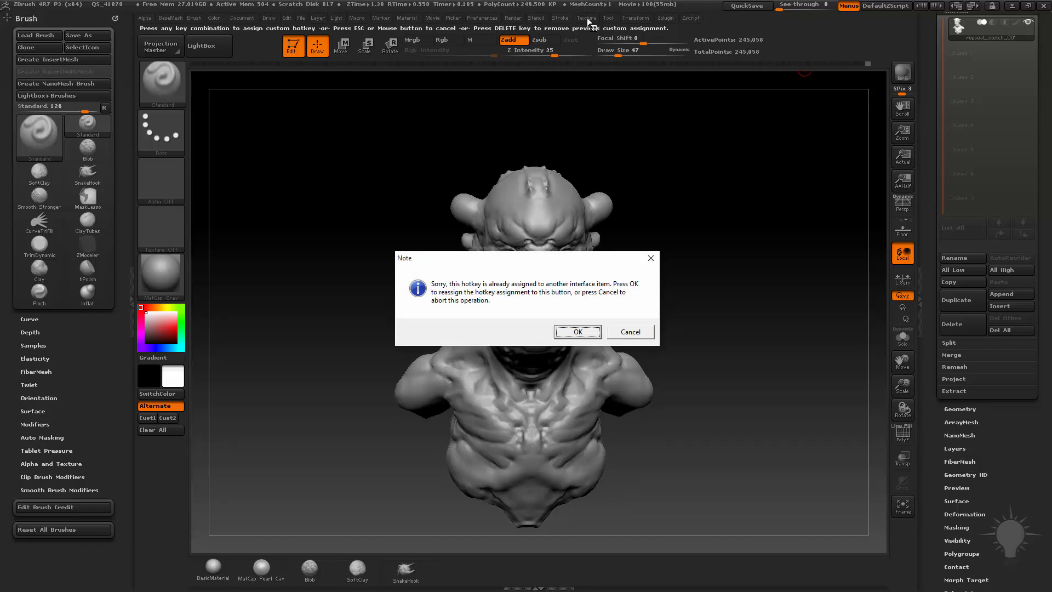
mouse_move(593, 68)
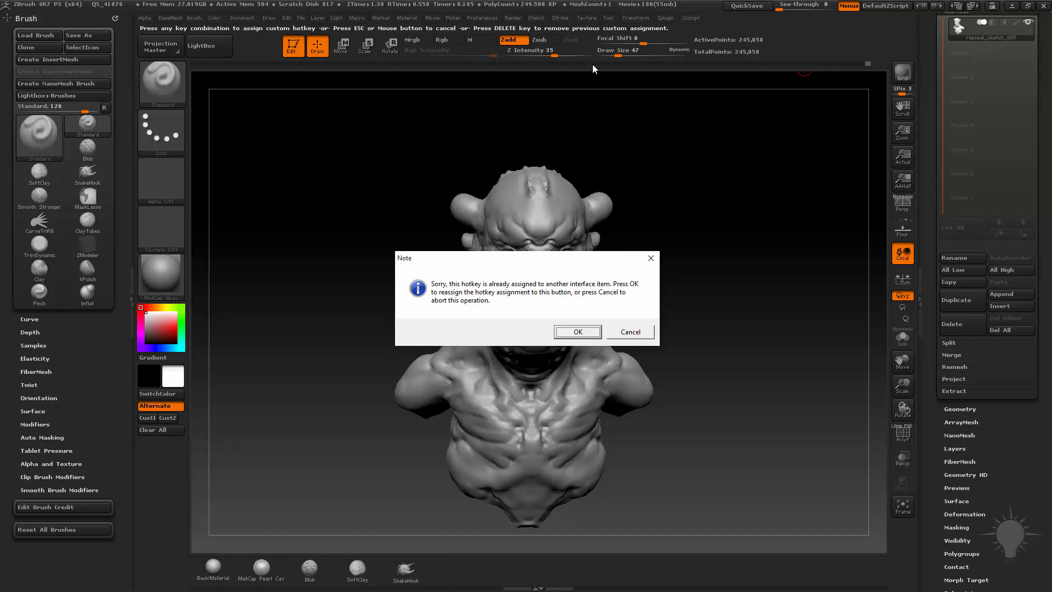
left_click(576, 331)
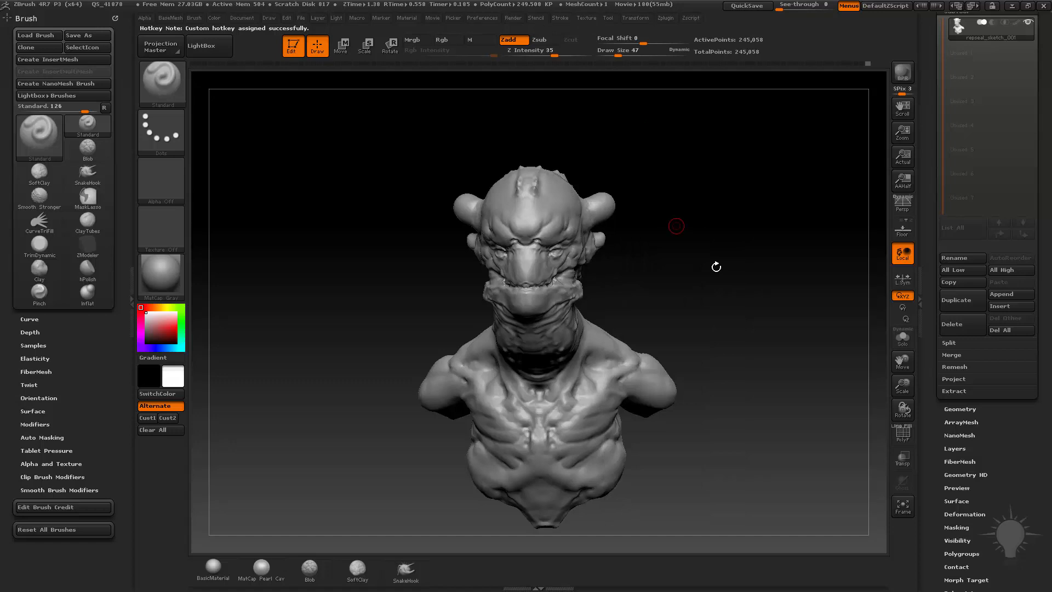
left_click(586, 19)
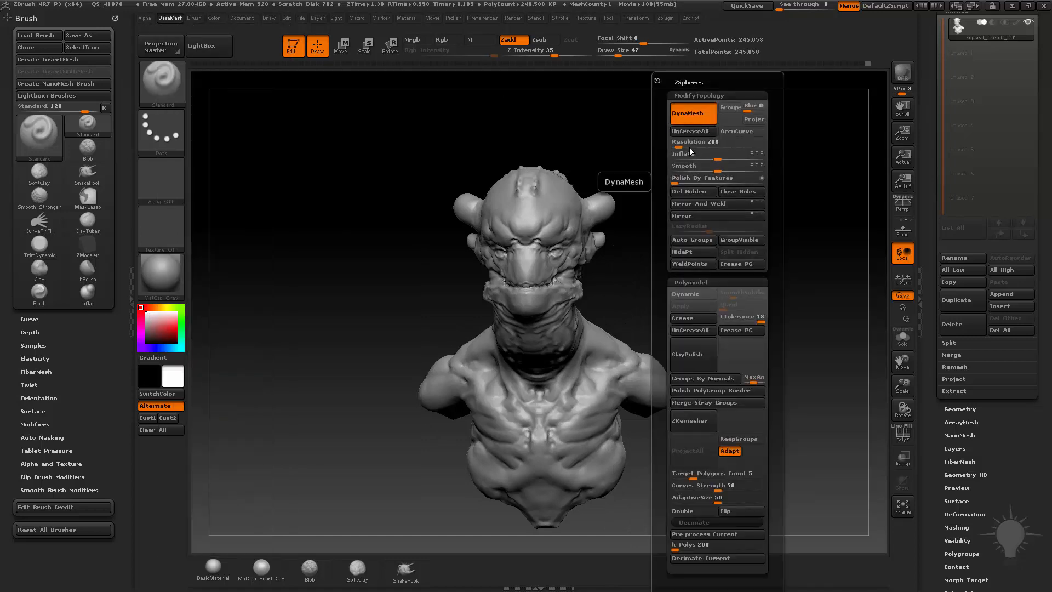
- Dismiss the floating geometry menu and go to the Preferences menu
left_click(692, 113)
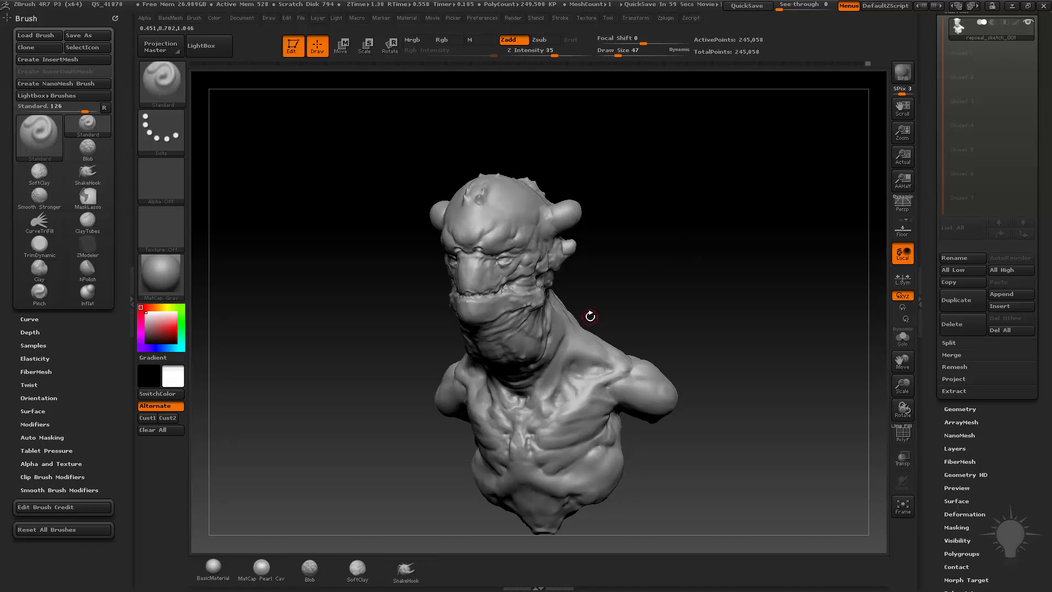
mouse_move(579, 163)
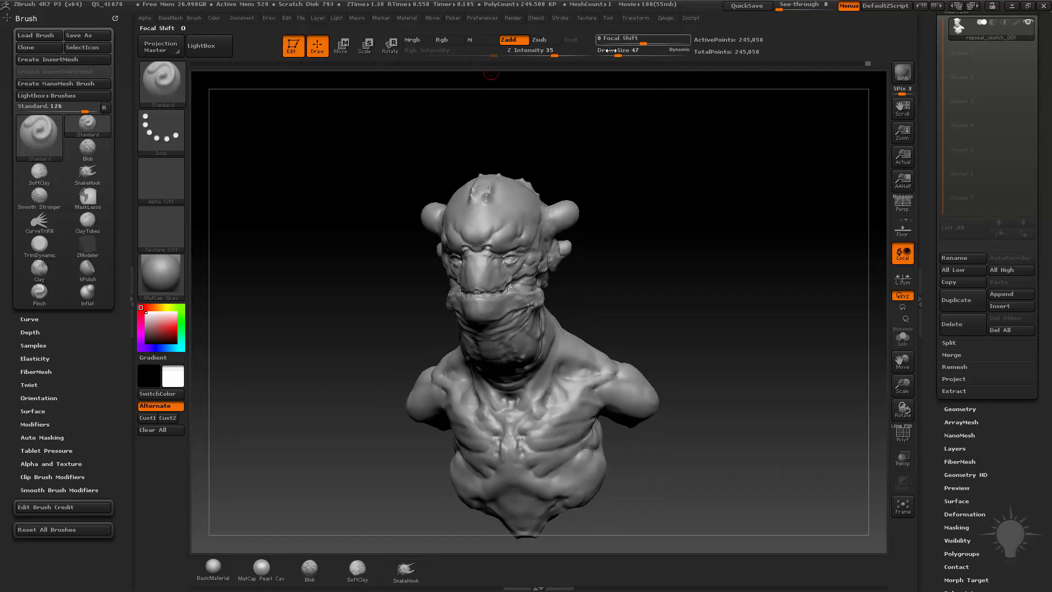
left_click(481, 18)
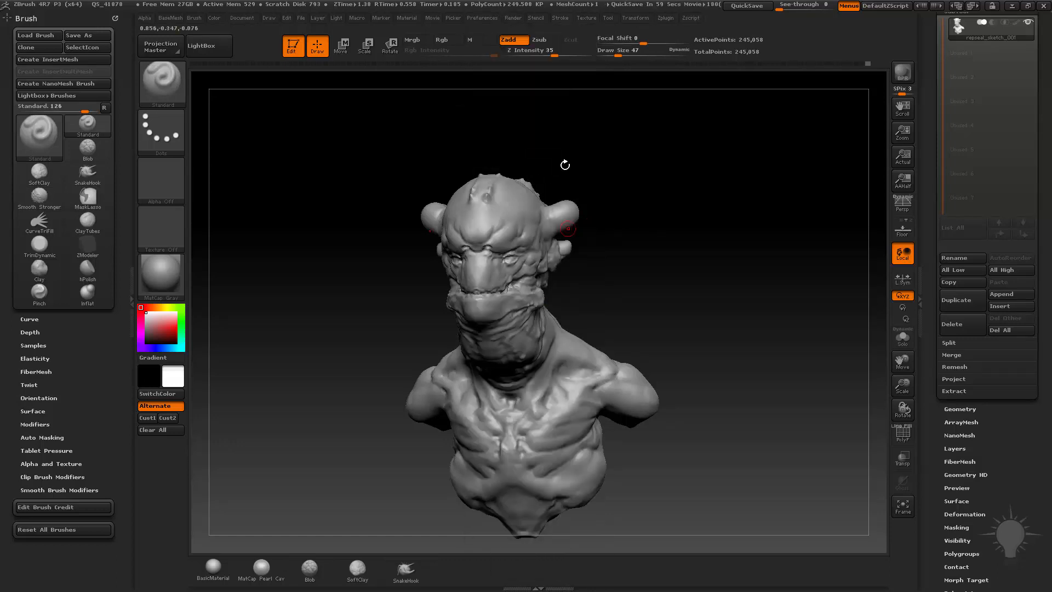
- Open Preferences to view the Hotkeys store, load and save options
left_click(481, 17)
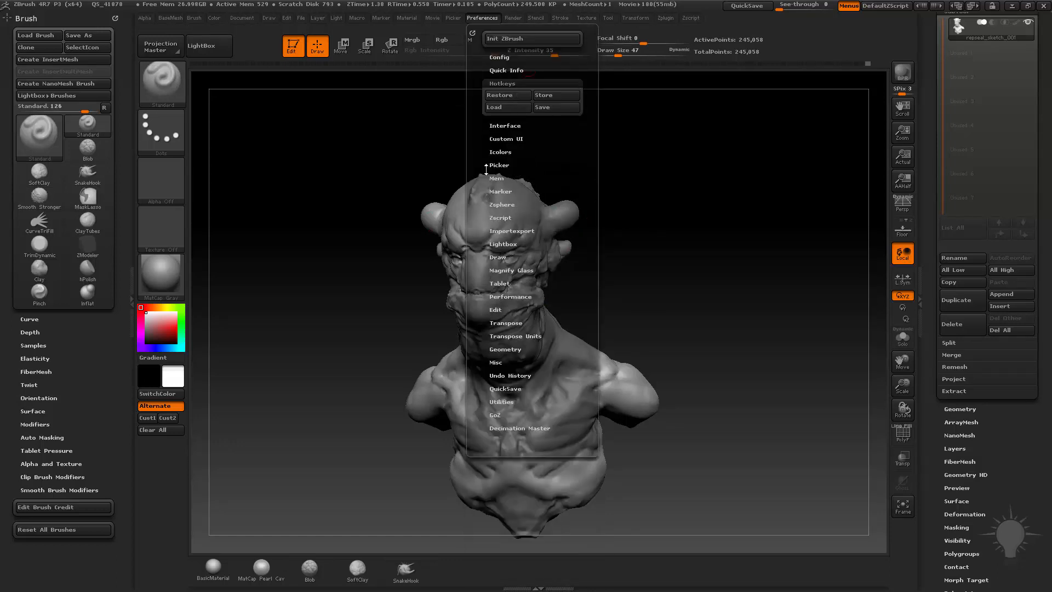
mouse_move(506, 107)
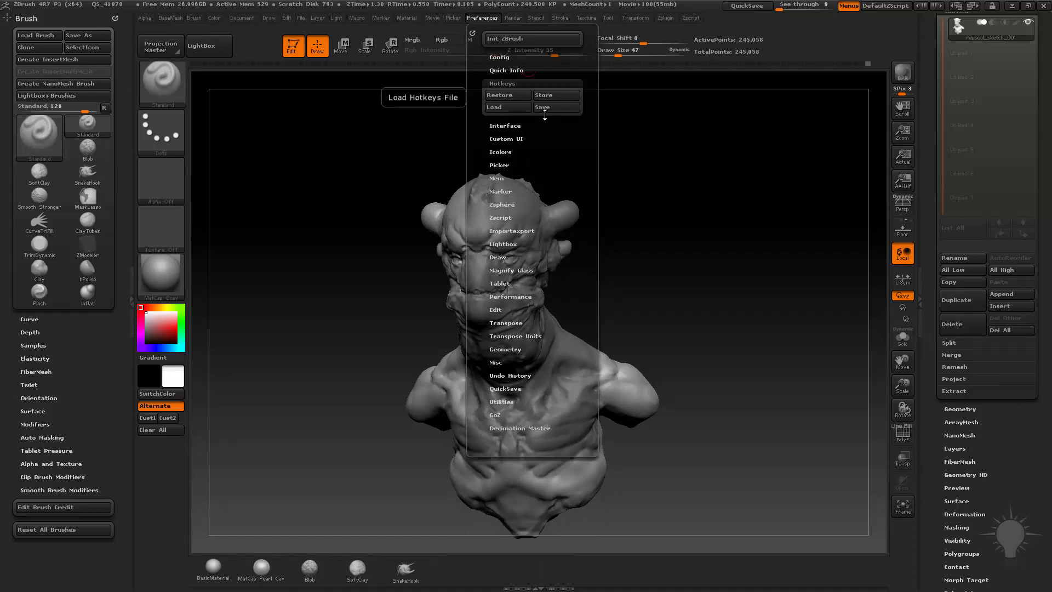
mouse_move(556, 107)
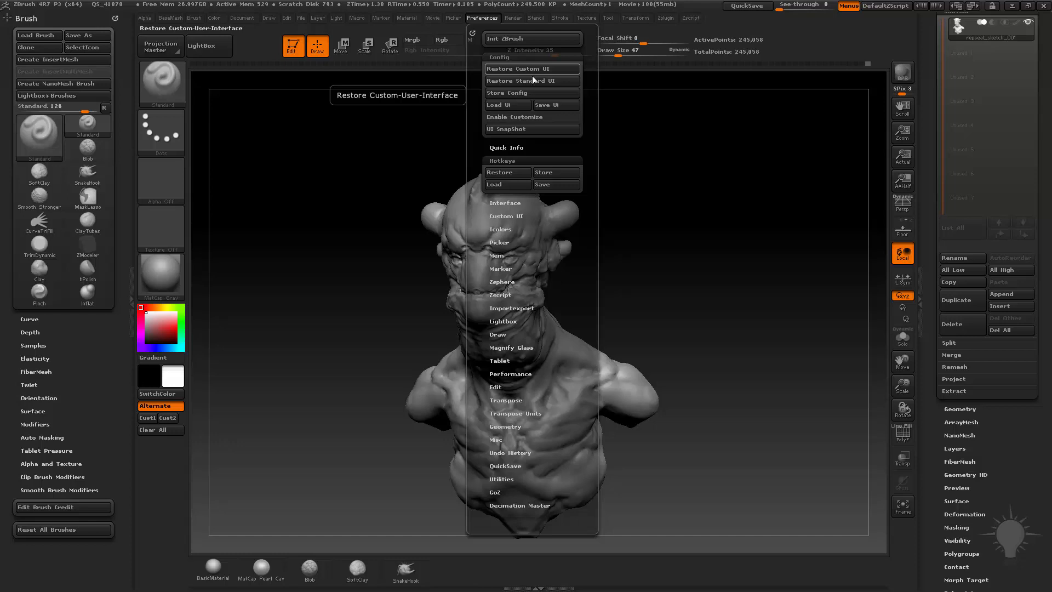
mouse_move(508, 92)
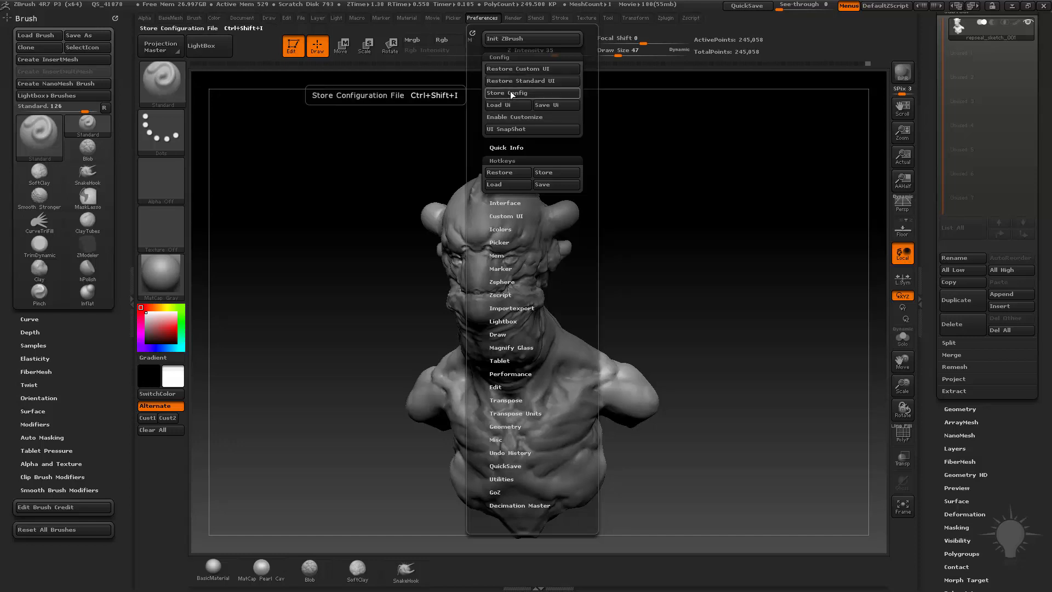